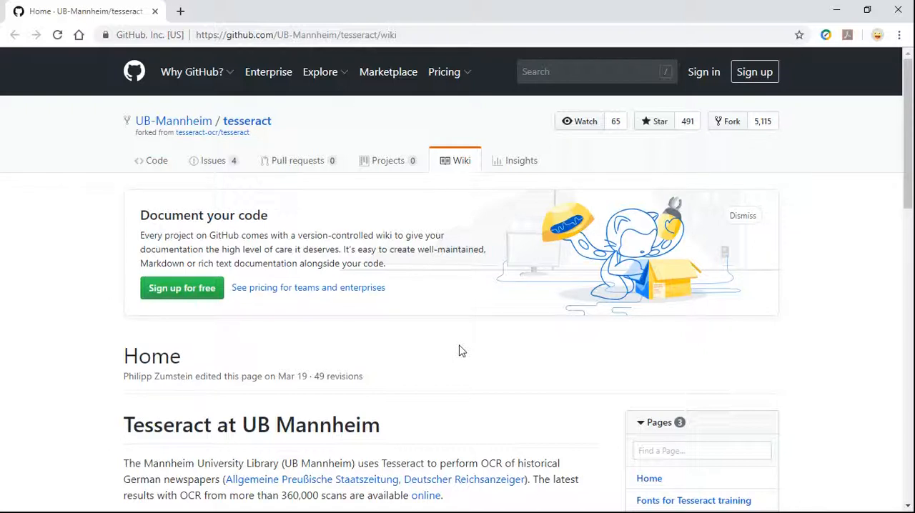
Step: Scroll to the wiki's Windows installer links, then open C:\Program Files\Tesseract-OCR
scroll(down, 3)
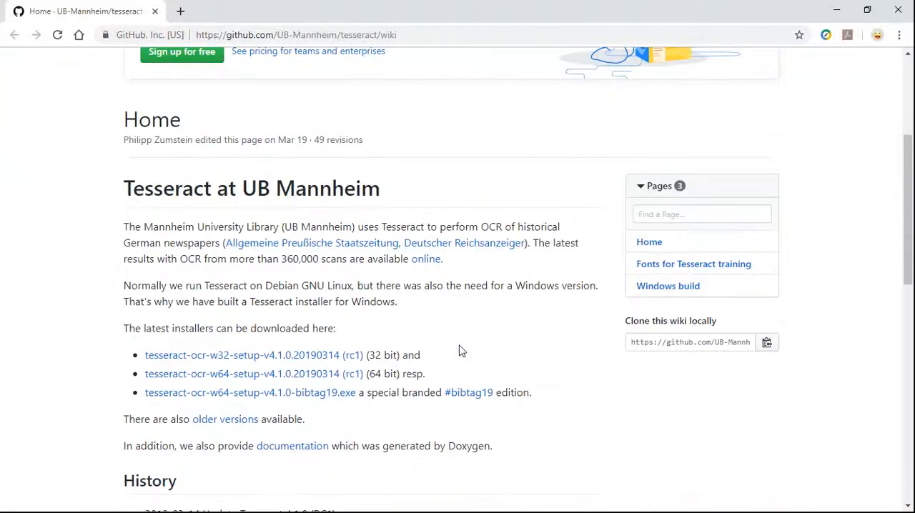
scroll(down, 3)
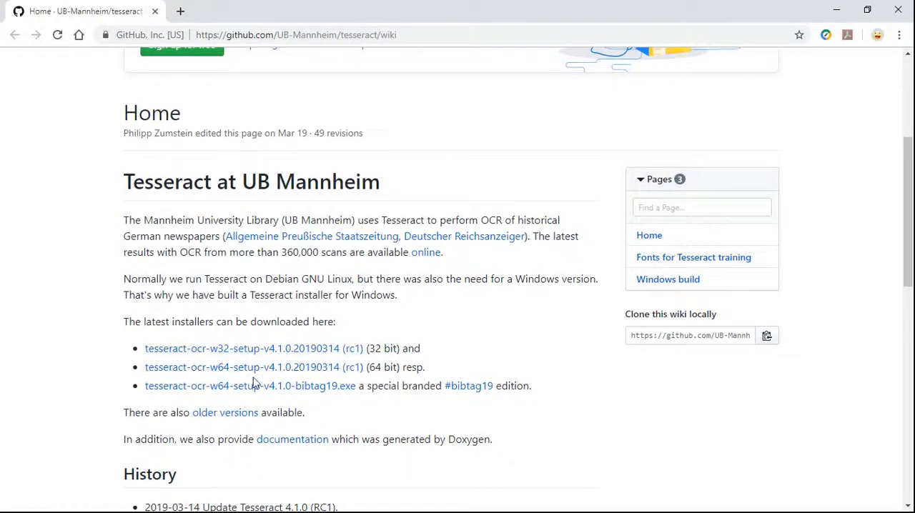
mouse_move(331, 376)
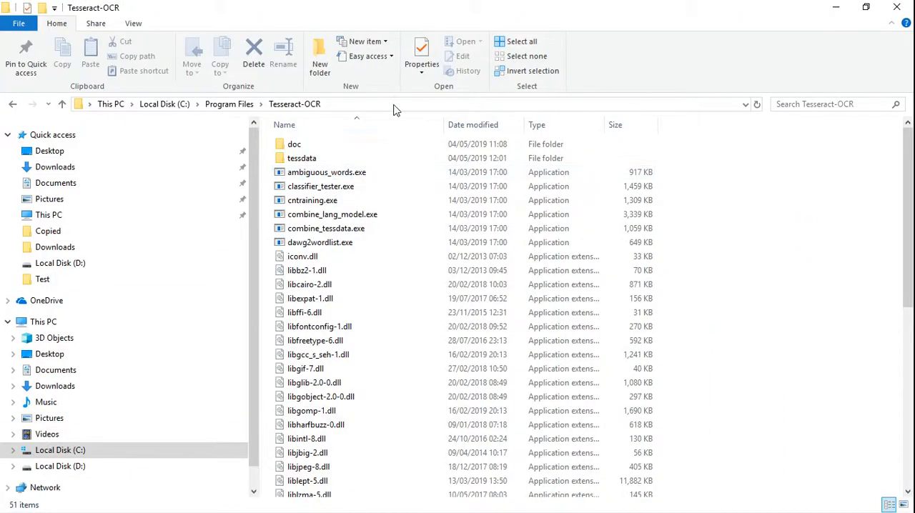
click(393, 107)
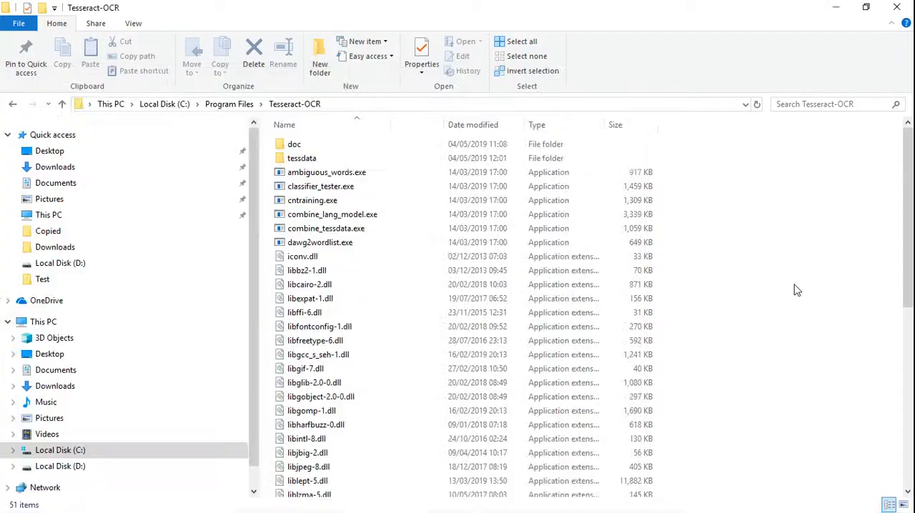
click(11, 500)
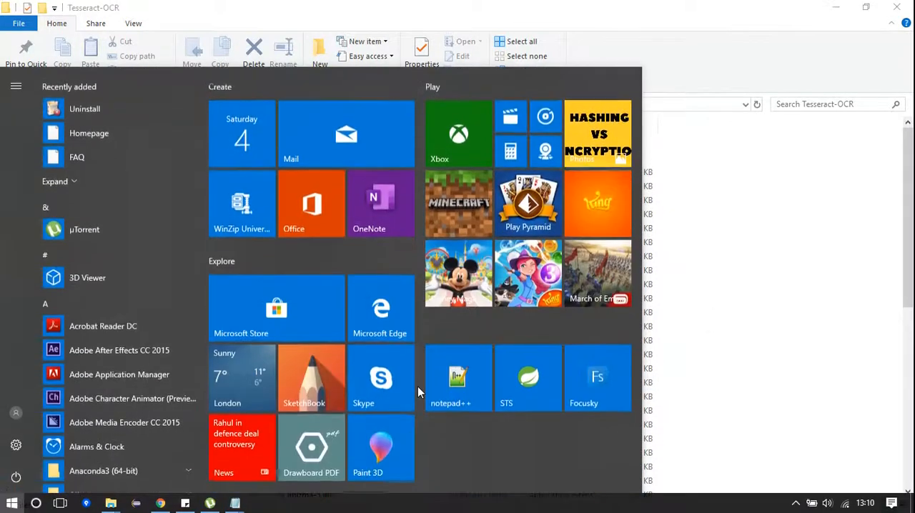
text(en)
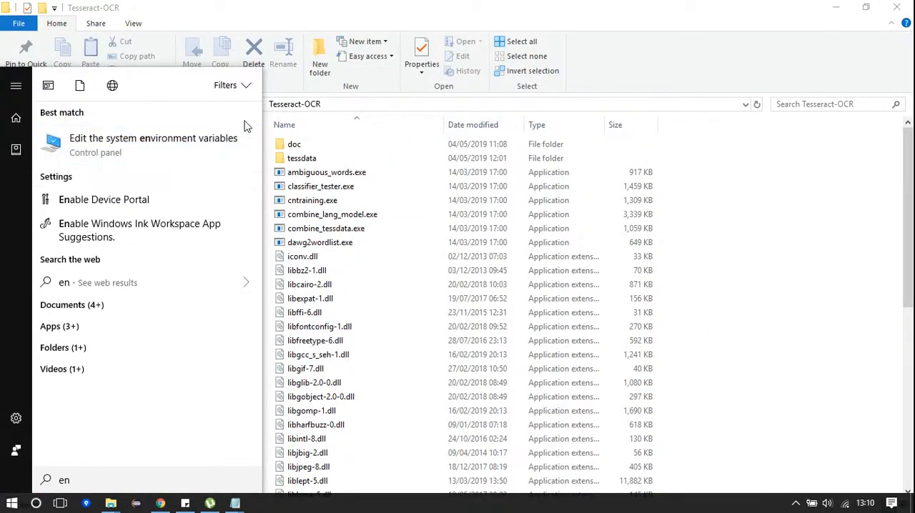
click(153, 138)
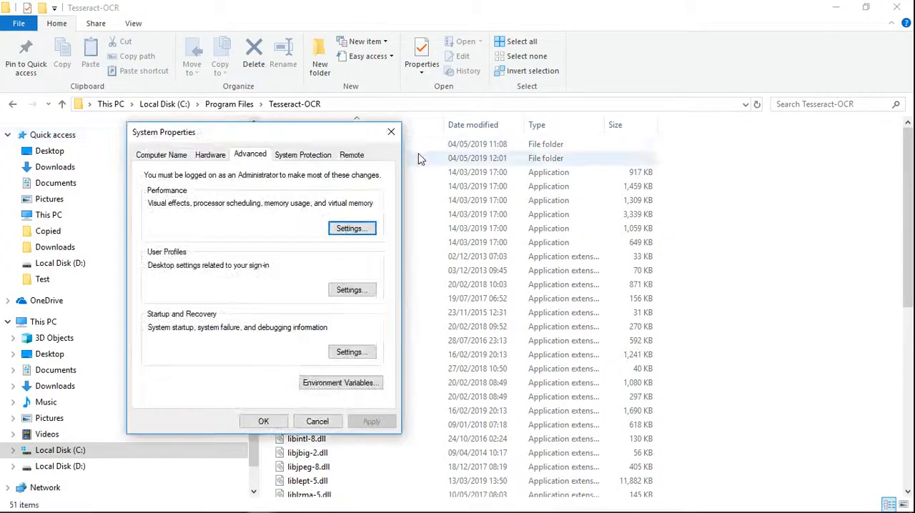
click(341, 383)
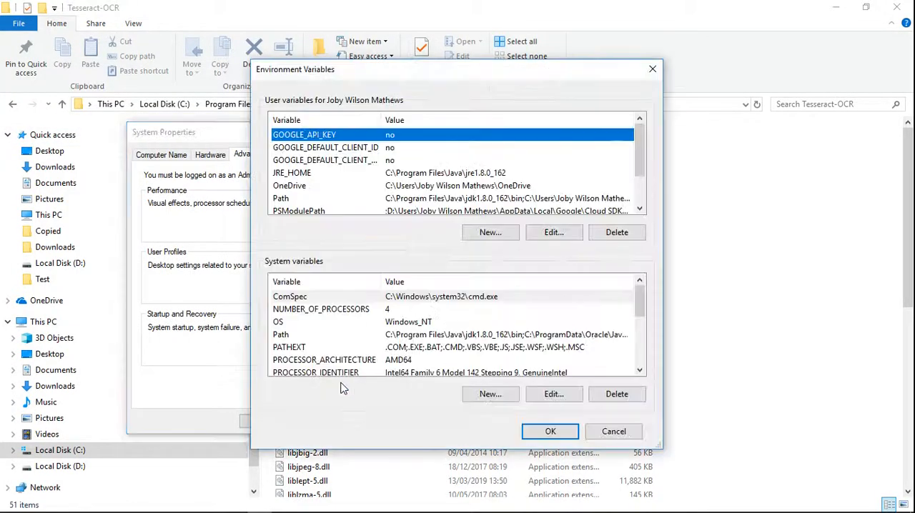
click(280, 198)
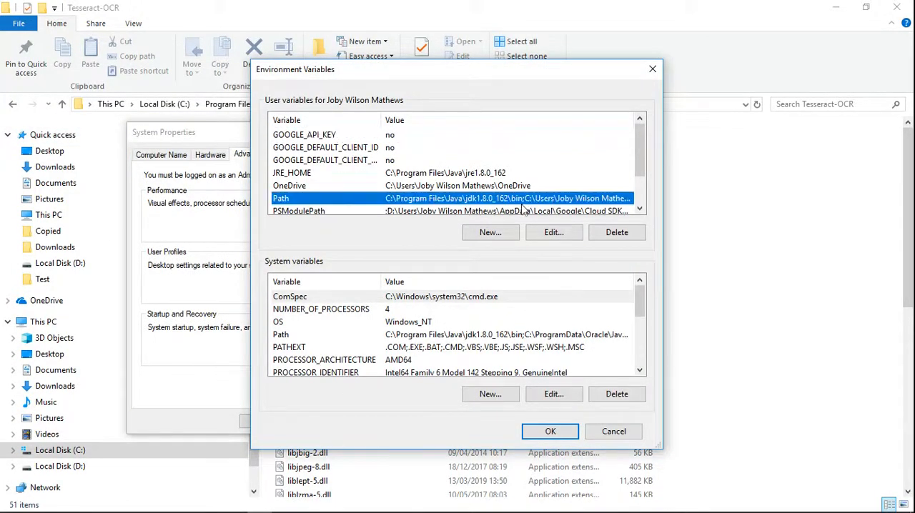
click(553, 232)
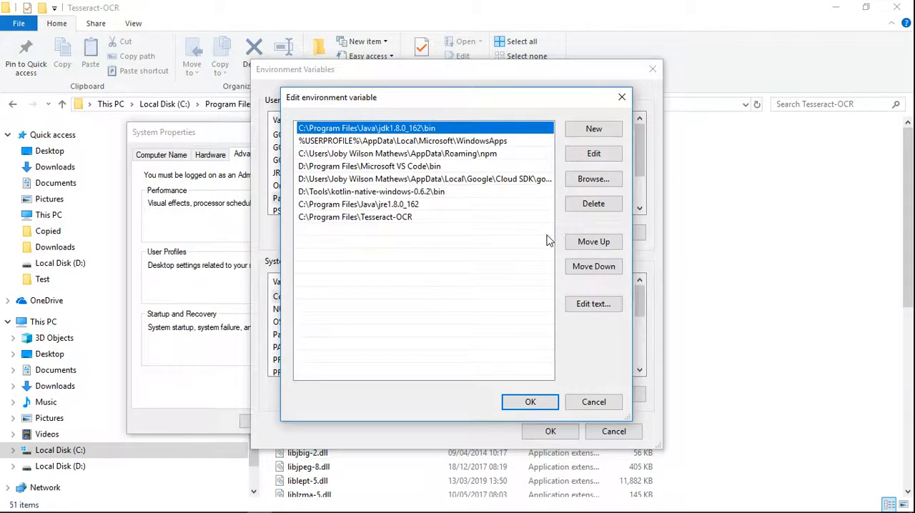
mouse_move(581, 418)
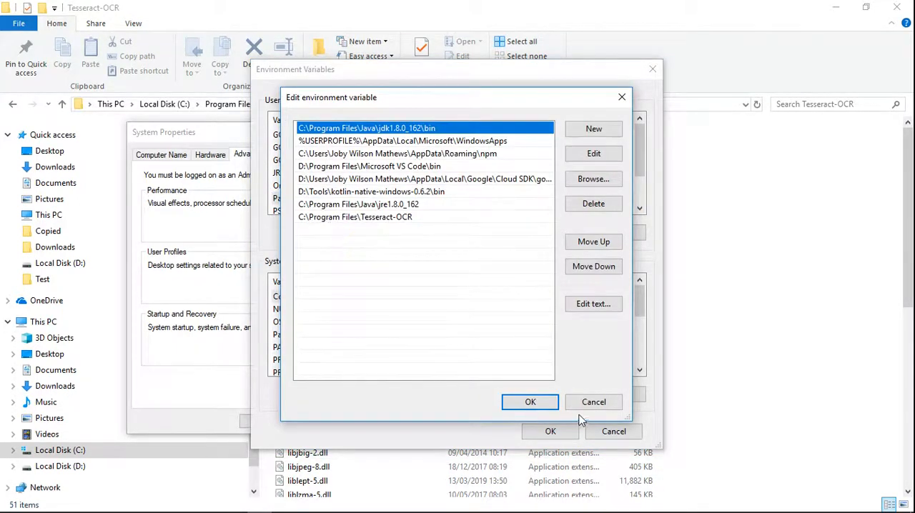
click(530, 402)
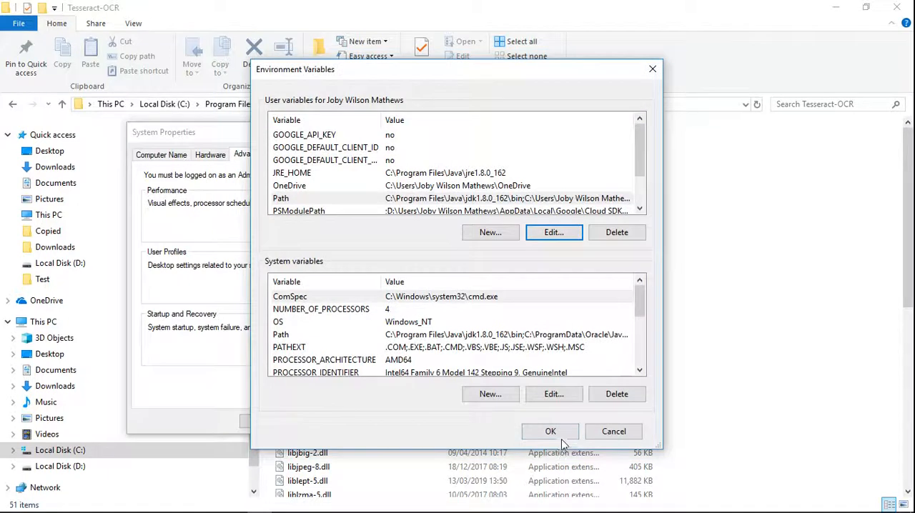
click(550, 431)
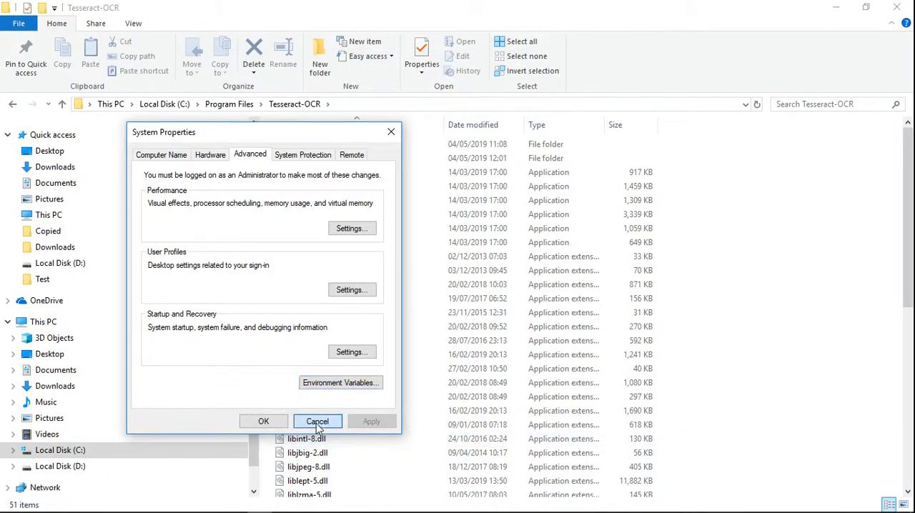
click(318, 421)
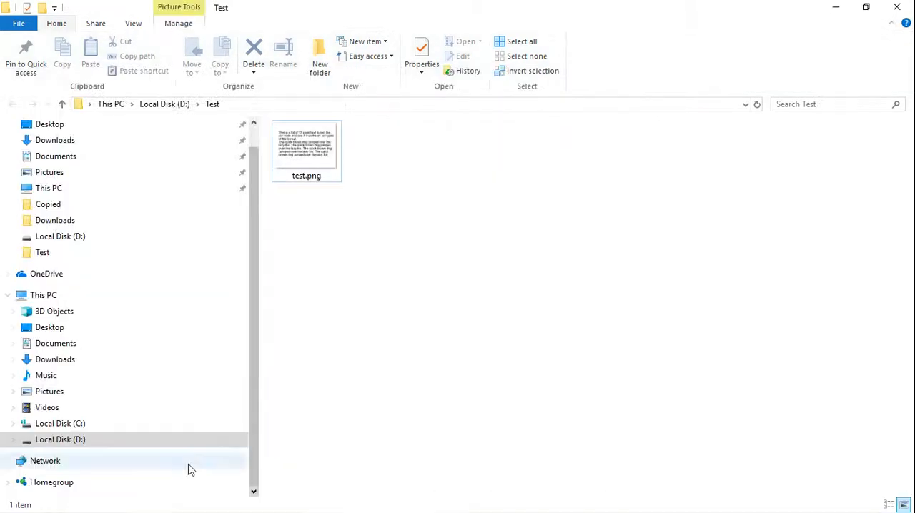
Step: Preview test.png's sample paragraph in Photos, close it, and right-click the Test folder
click(306, 146)
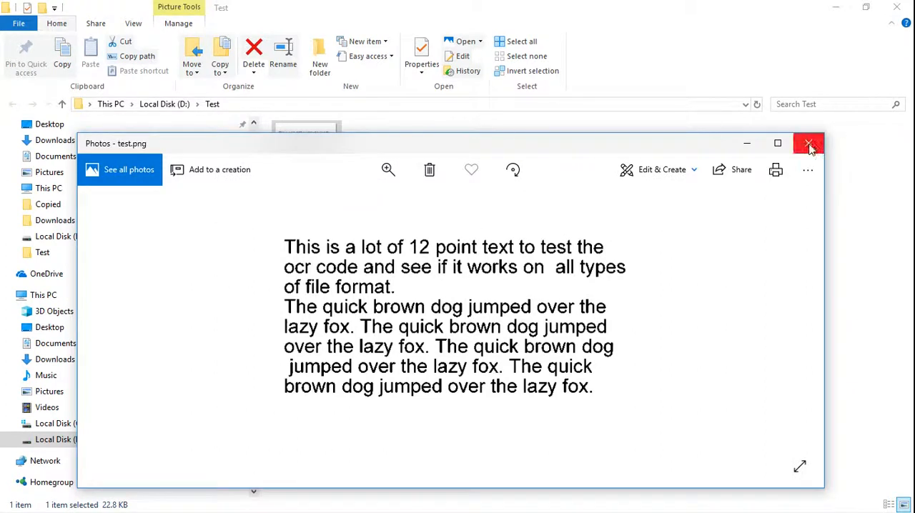
click(808, 143)
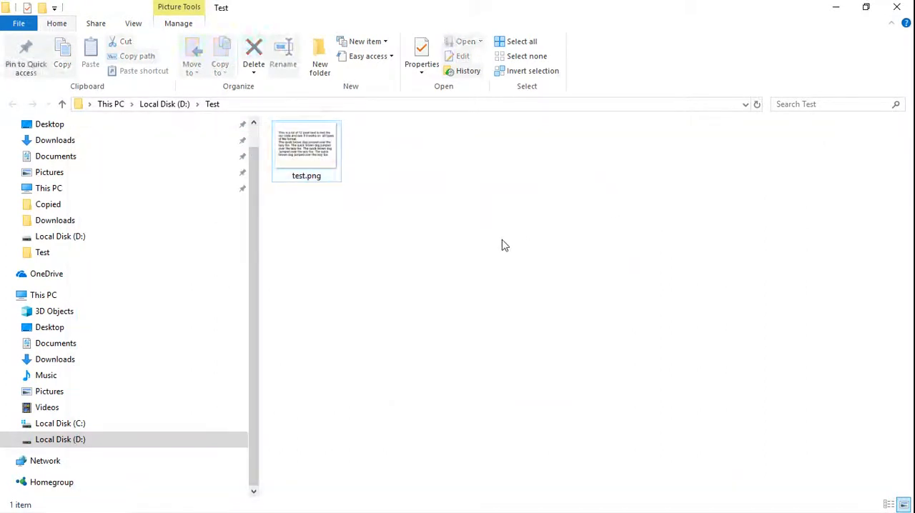
right_click(506, 245)
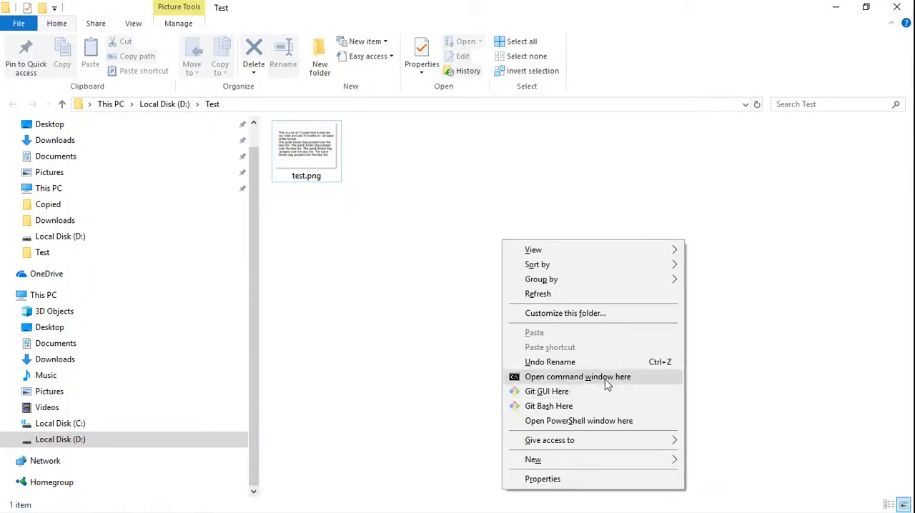
Step: Open a Command Prompt in D:\Test and run tesseract.exe to show its usage help
click(577, 377)
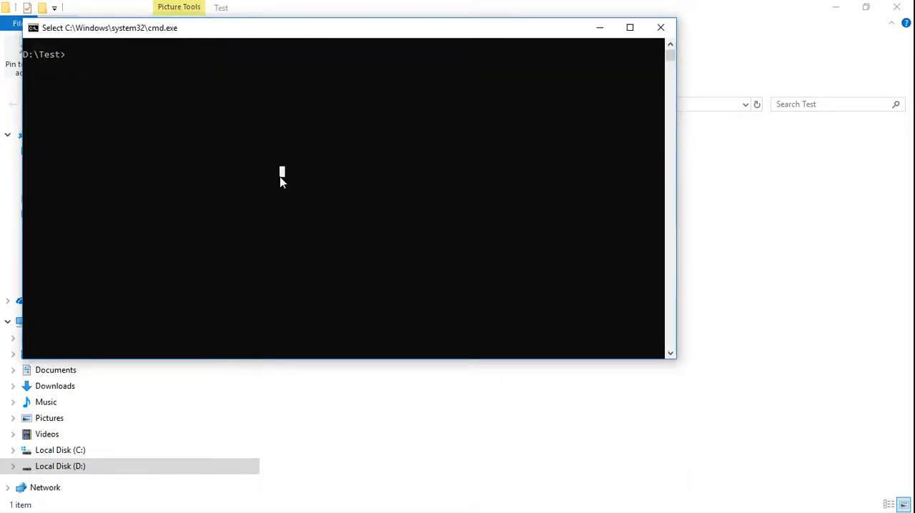
text(tesser)
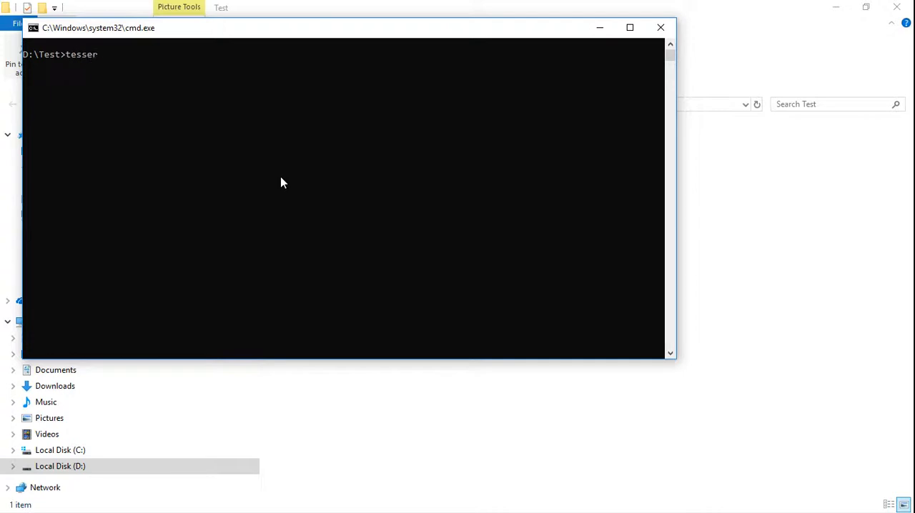
text(act.exe)
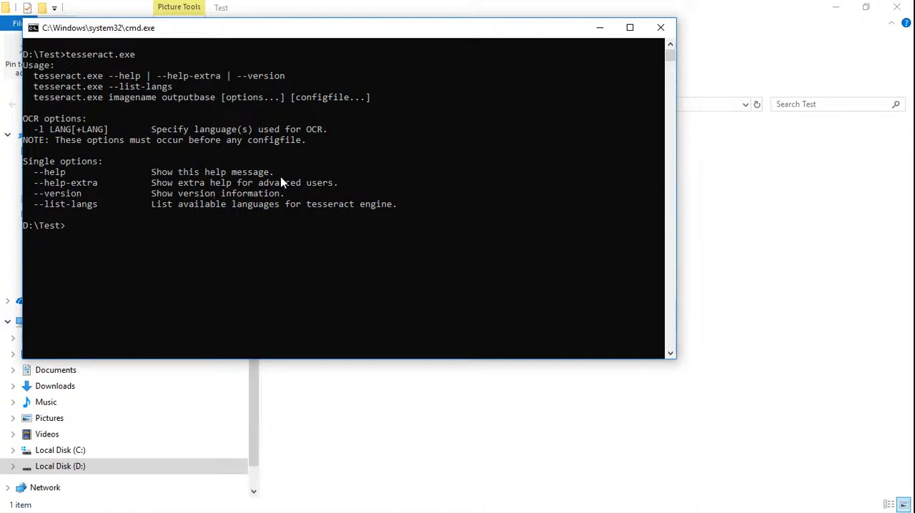
text(tesseract.exe)
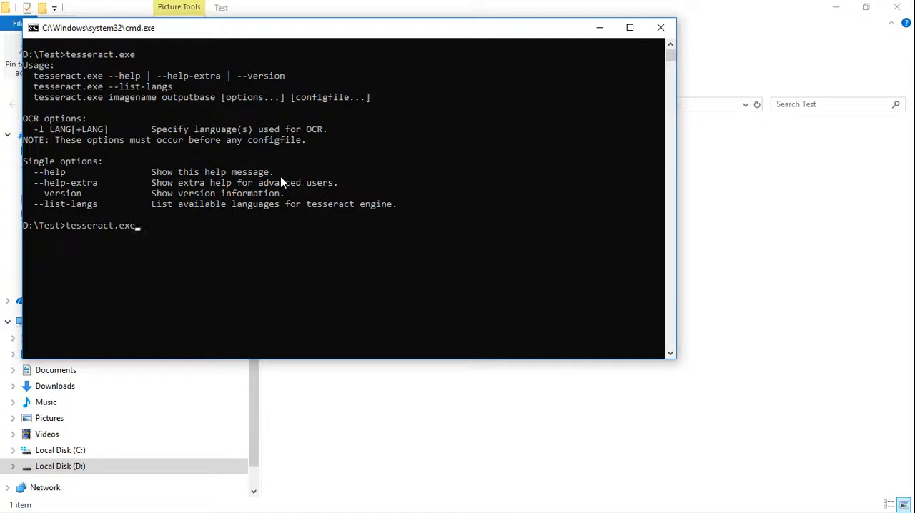
mouse_move(306, 6)
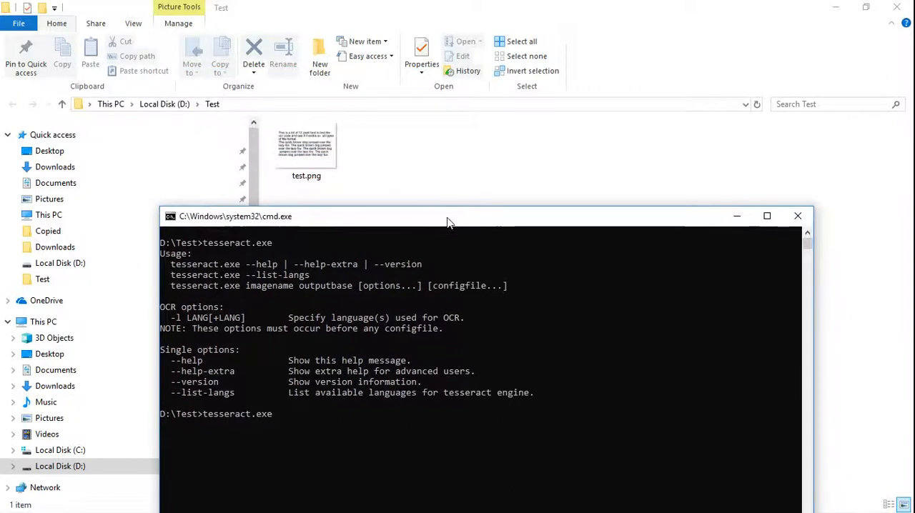
Step: Run 'tesseract.exe test.png output -l eng' to produce output.txt
text(test.)
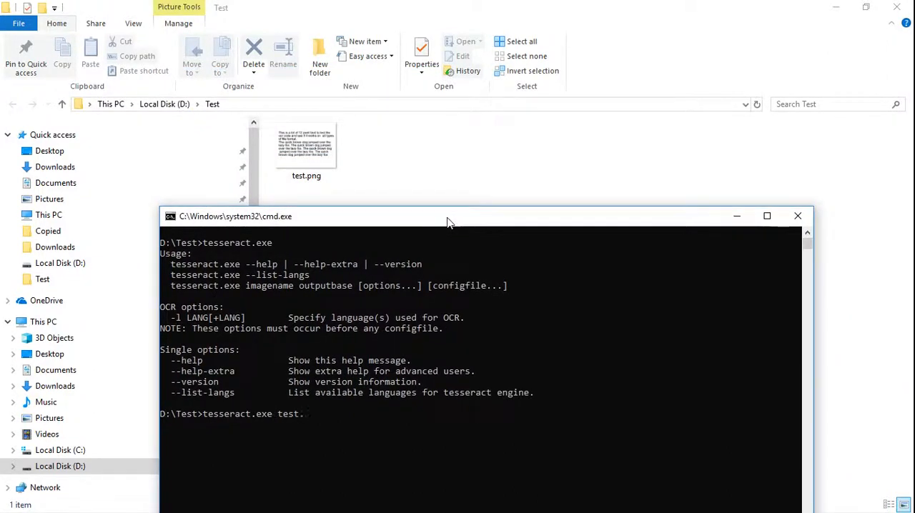
text(png)
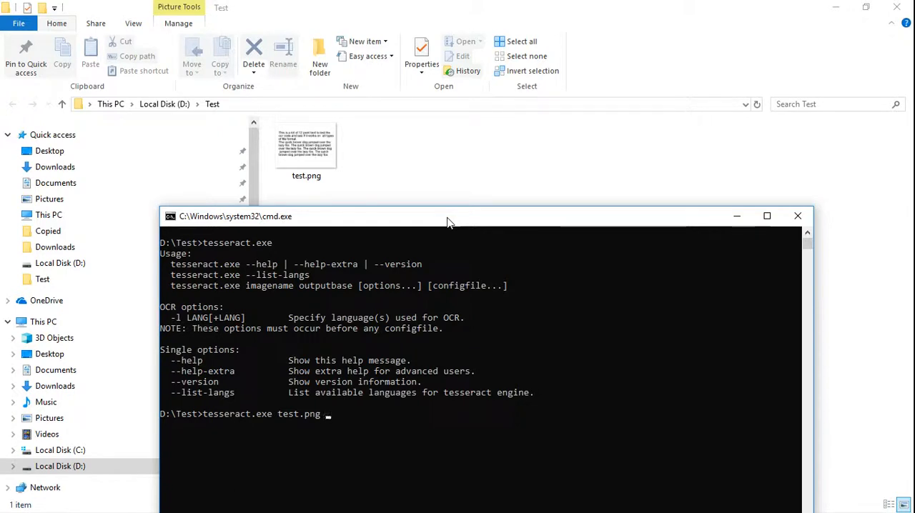
text(o)
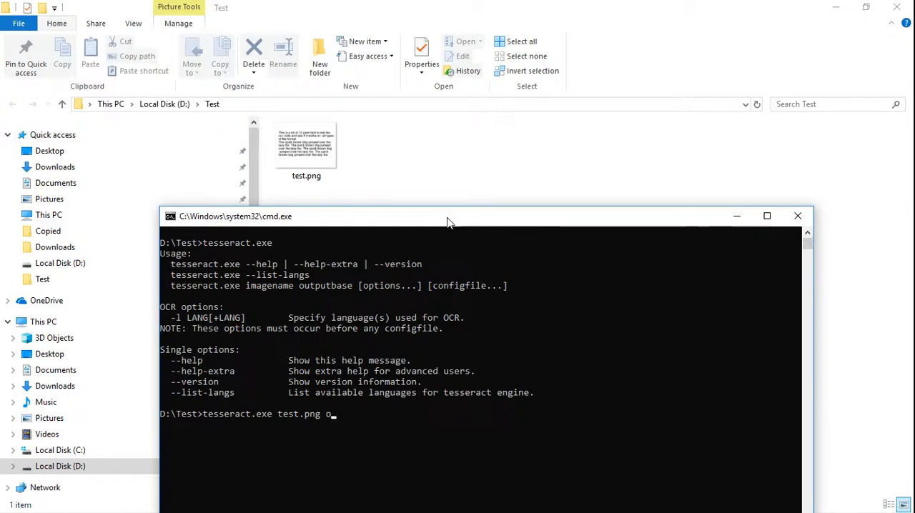
text(utput)
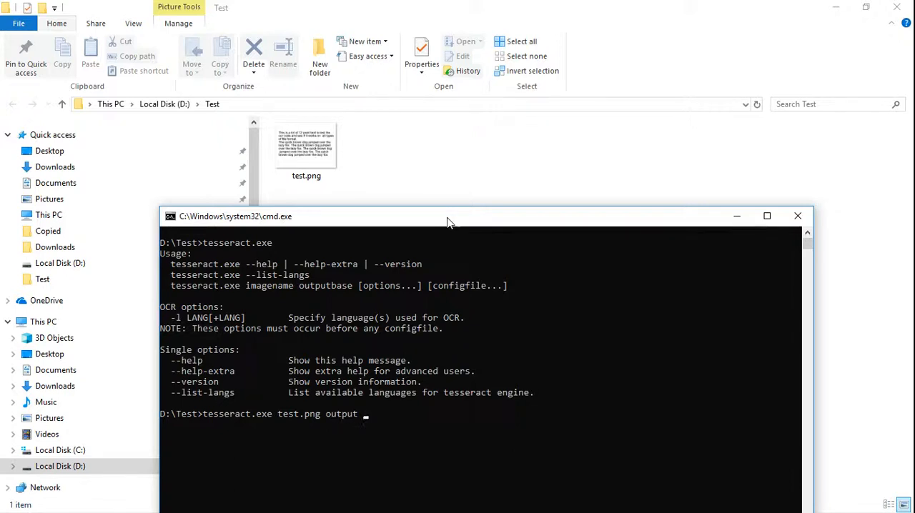
text(-l)
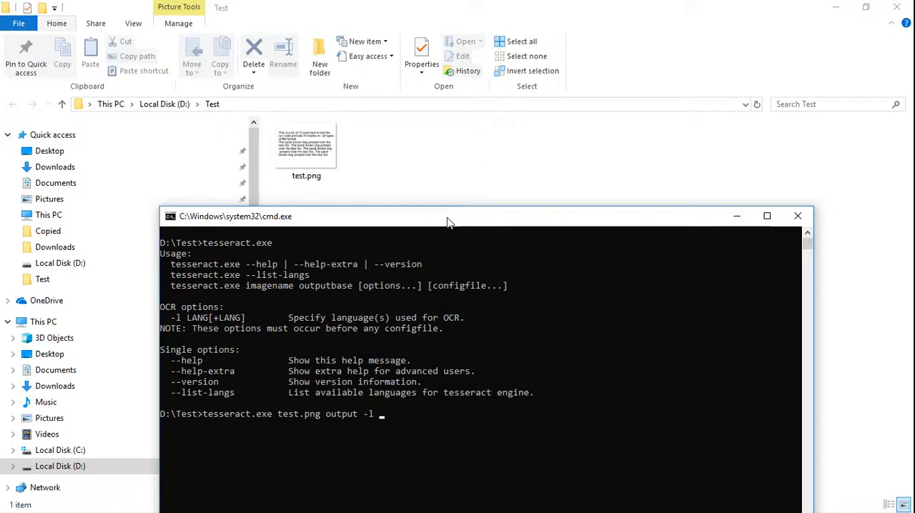
text(eng)
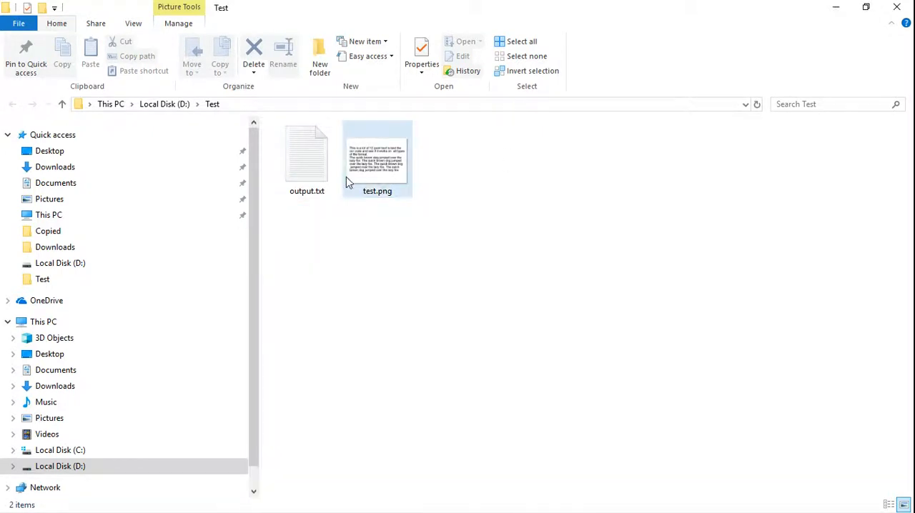
mouse_move(327, 179)
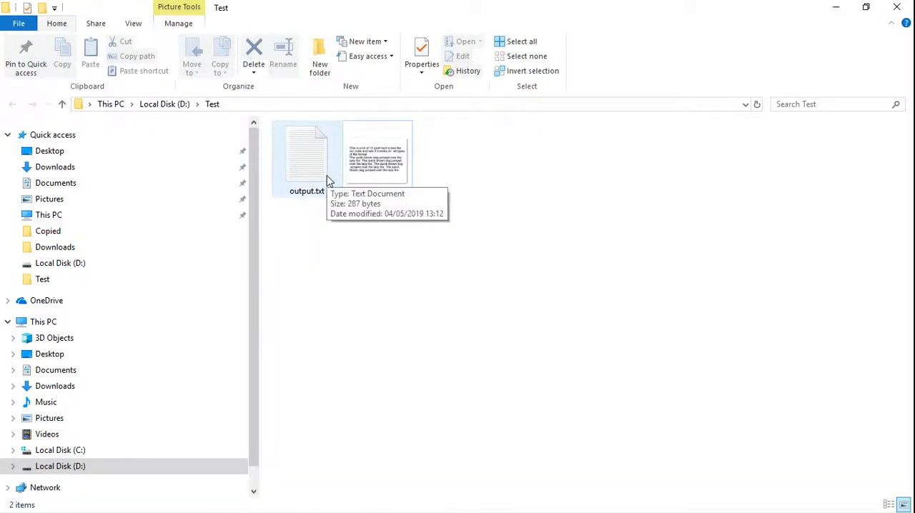
Step: Open test.png in Photos near the top of the screen, then open output.txt
double_click(305, 151)
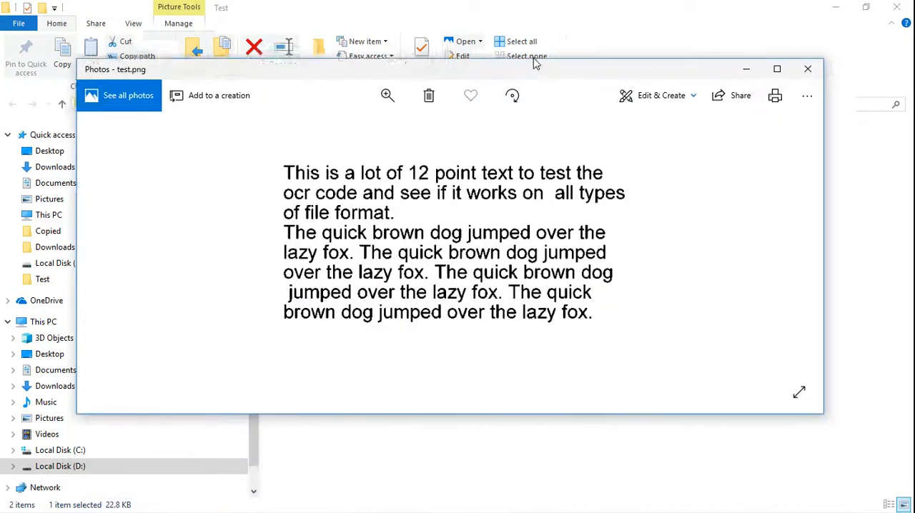
drag(429, 69, 429, 15)
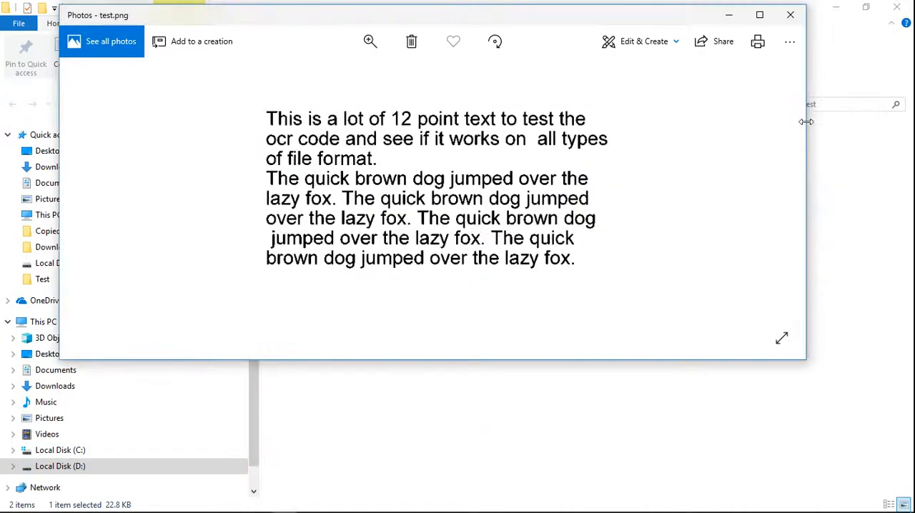
click(790, 14)
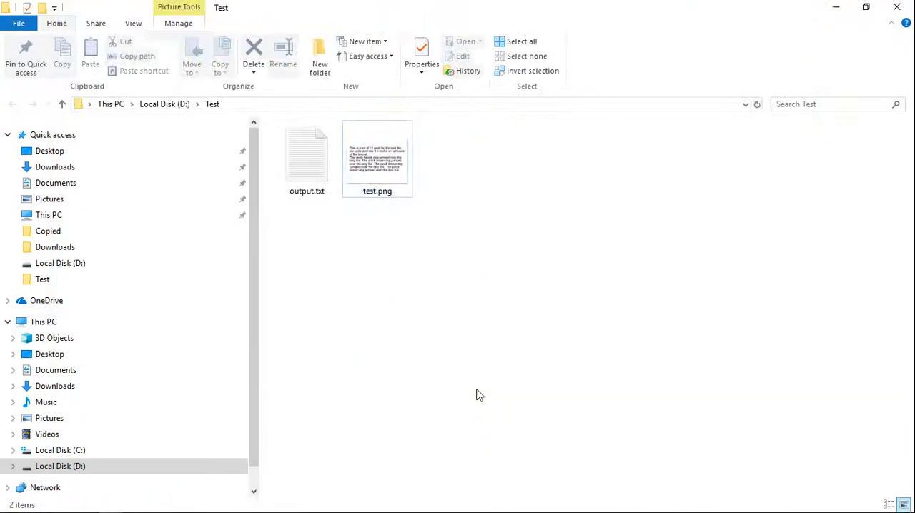
double_click(306, 152)
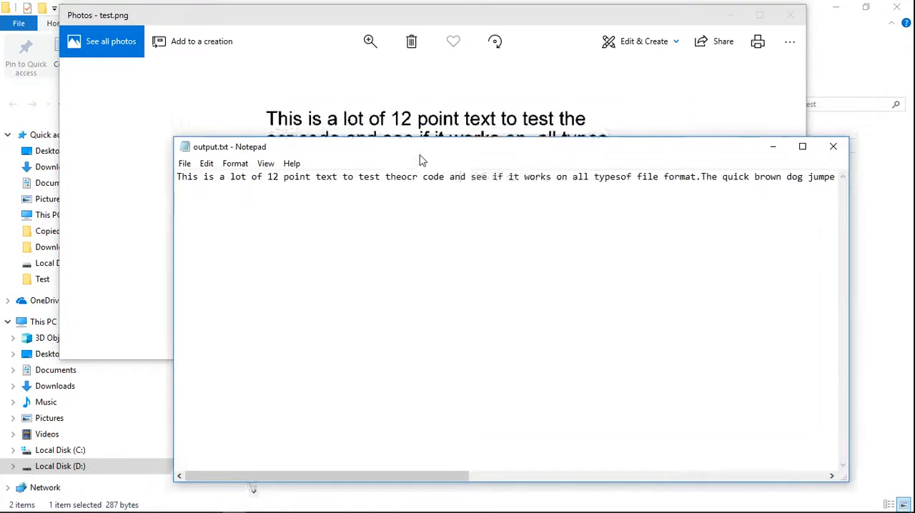
Step: Move the Notepad window with output.txt below the Photos image for comparison
drag(231, 147, 146, 311)
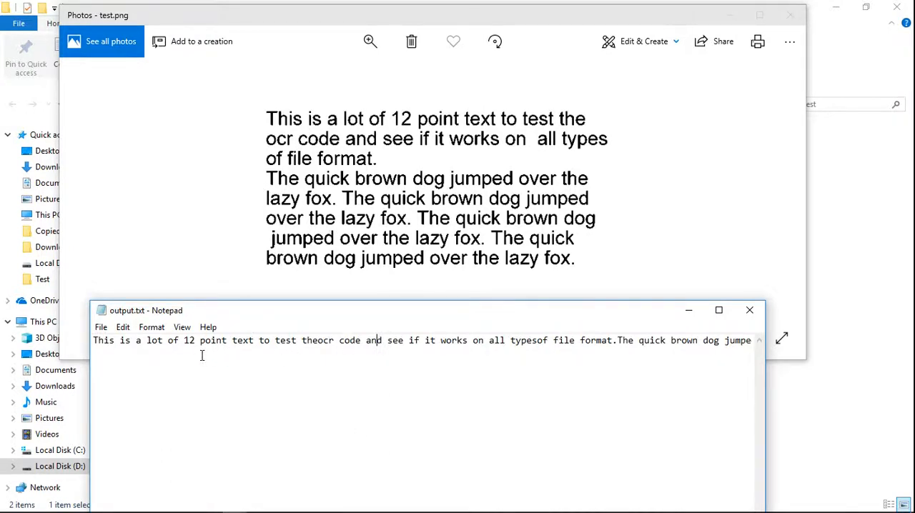
mouse_move(251, 351)
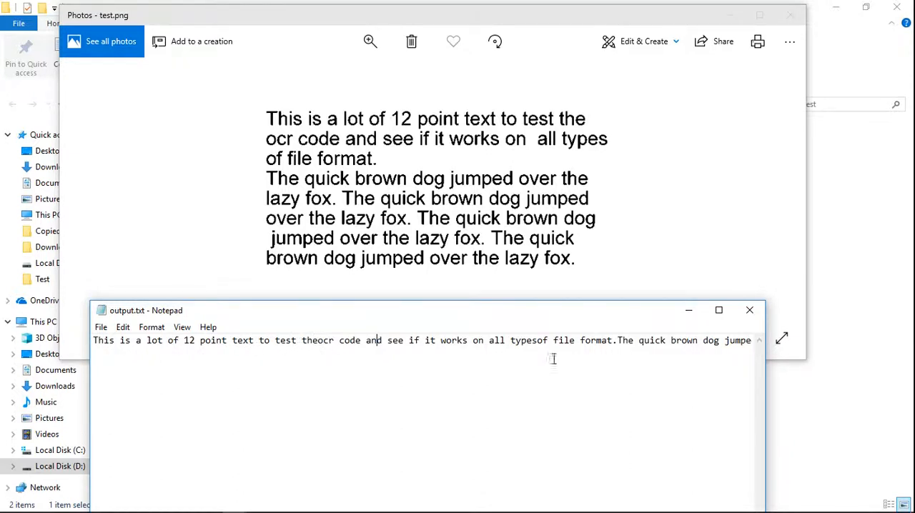
mouse_move(503, 357)
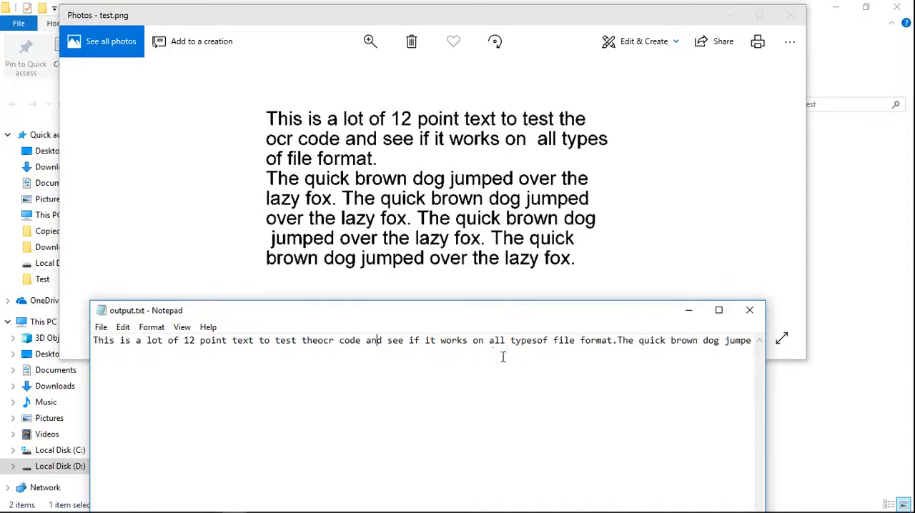
mouse_move(467, 370)
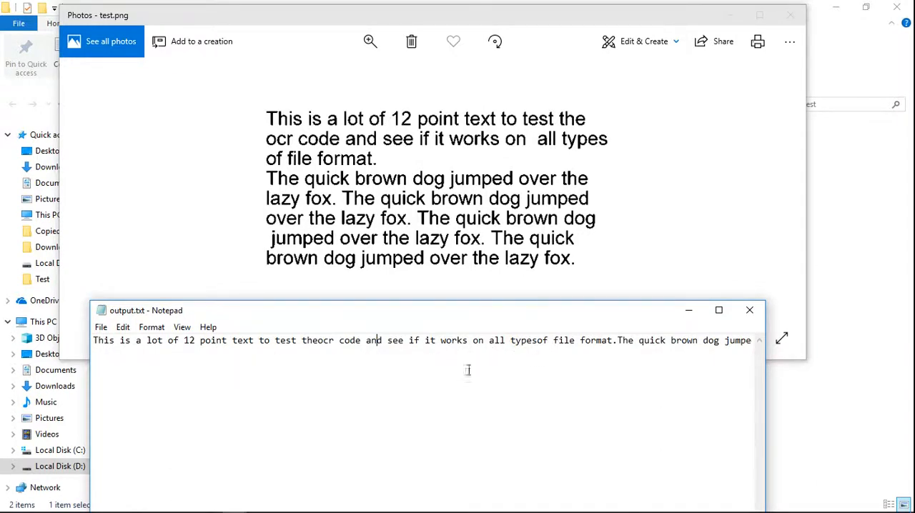
mouse_move(650, 374)
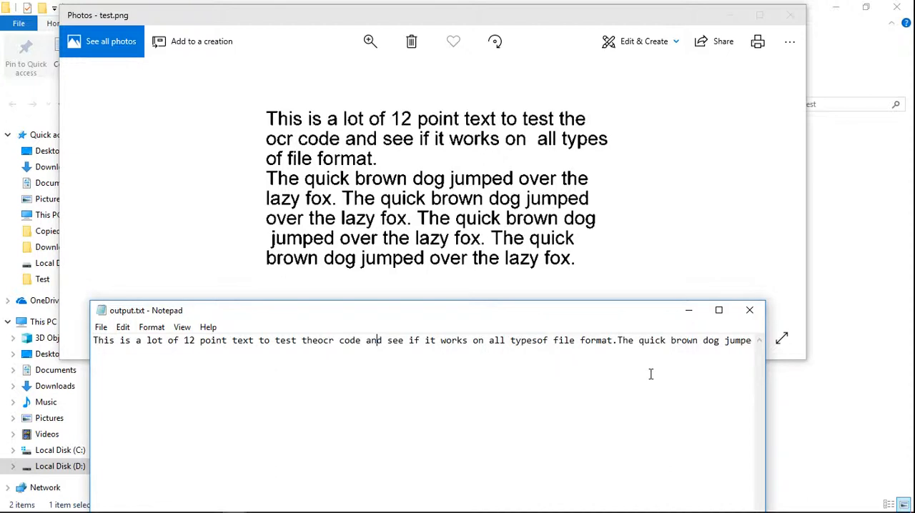